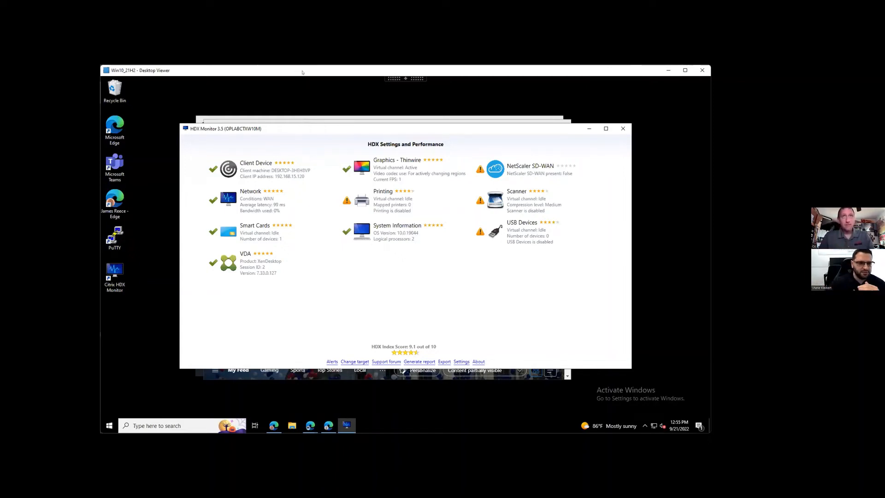
mouse_move(298, 70)
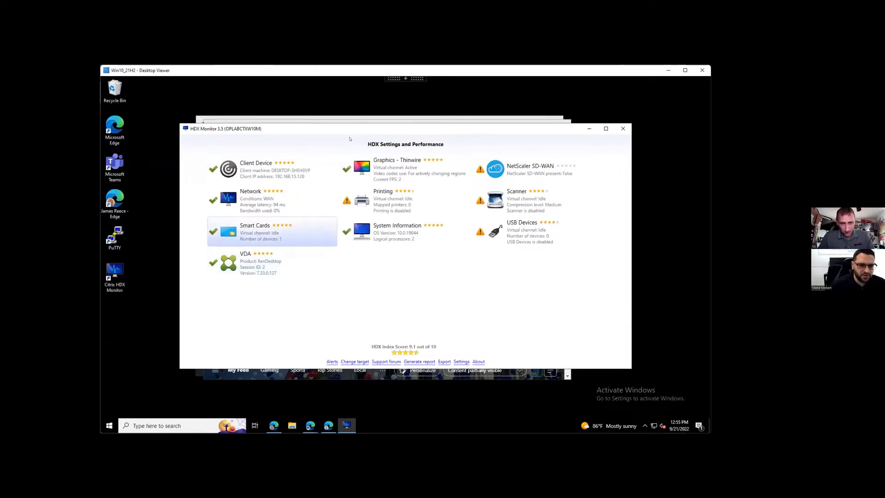
- Close the HDX performance report so the Edge new tab is in front
left_click(256, 225)
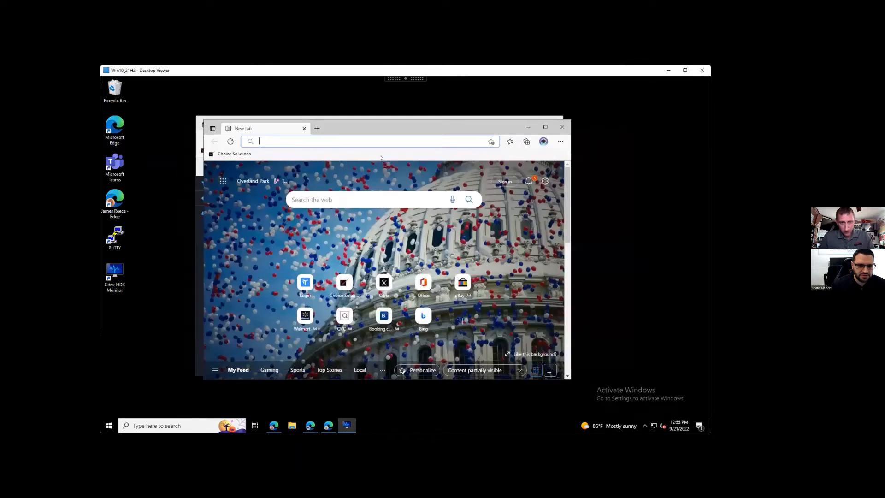
- Open a new InPrivate window and go to the suggested Liquit workspace Login address
left_click(560, 141)
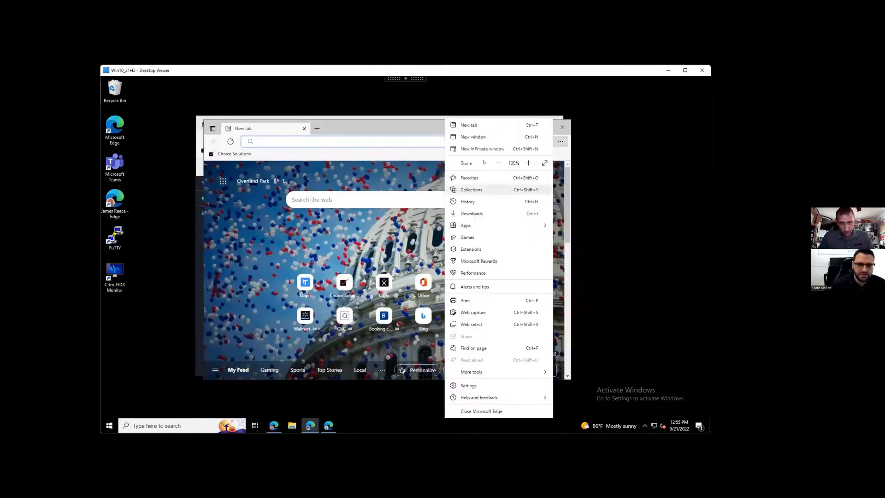
left_click(482, 148)
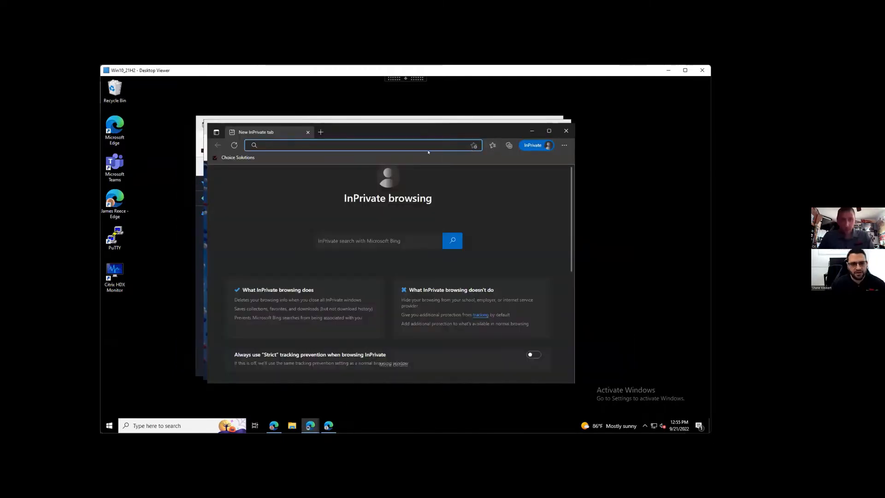
type("liquid")
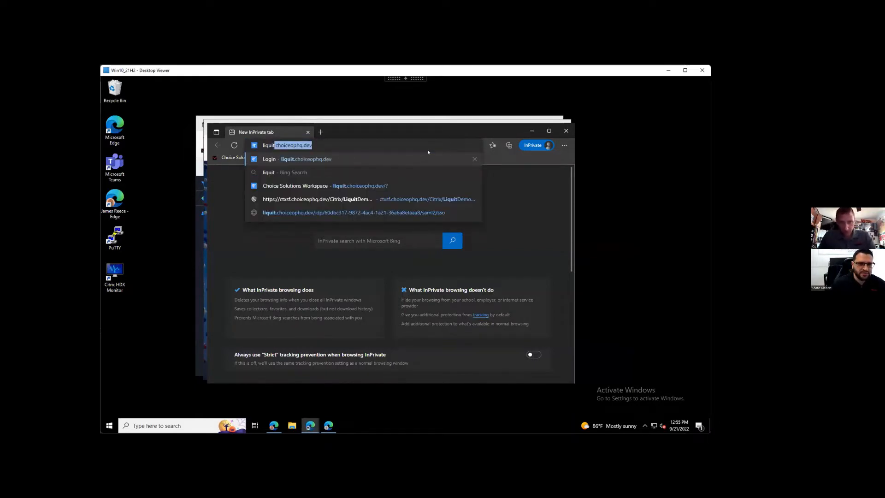
left_click(287, 144)
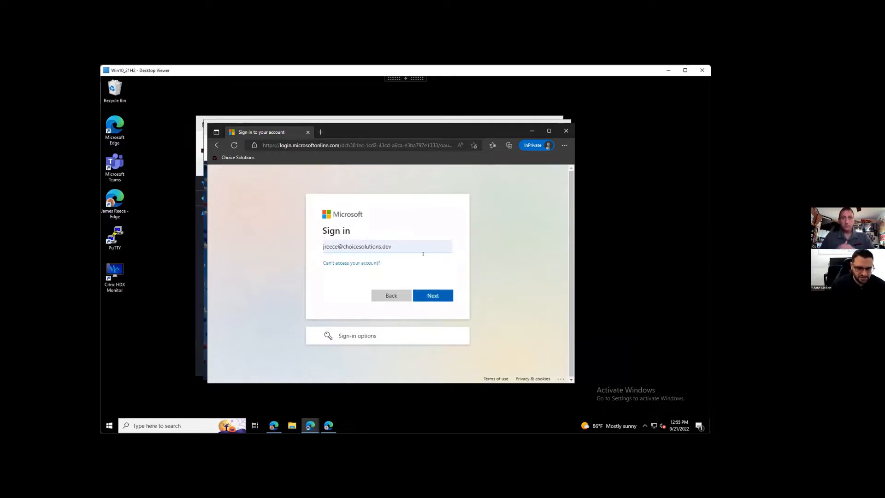
- Continue with the prefilled account, confirm the security key PIN and choose to stay signed in
left_click(432, 295)
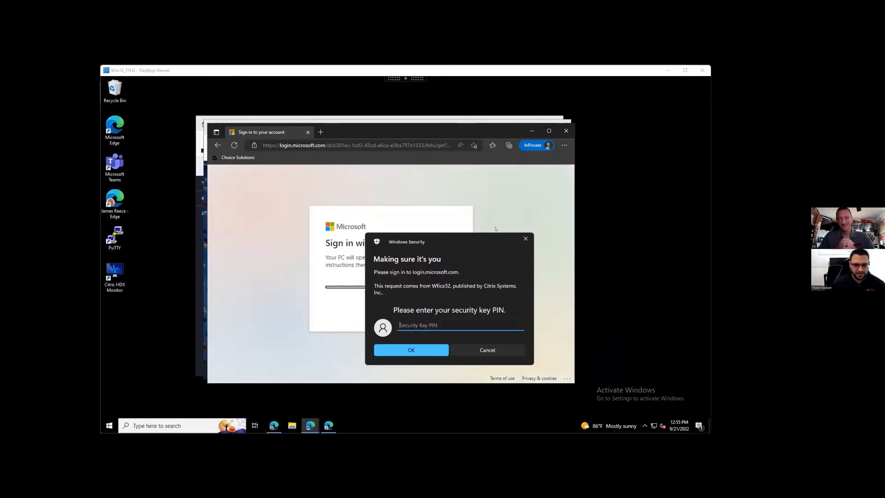
mouse_move(478, 289)
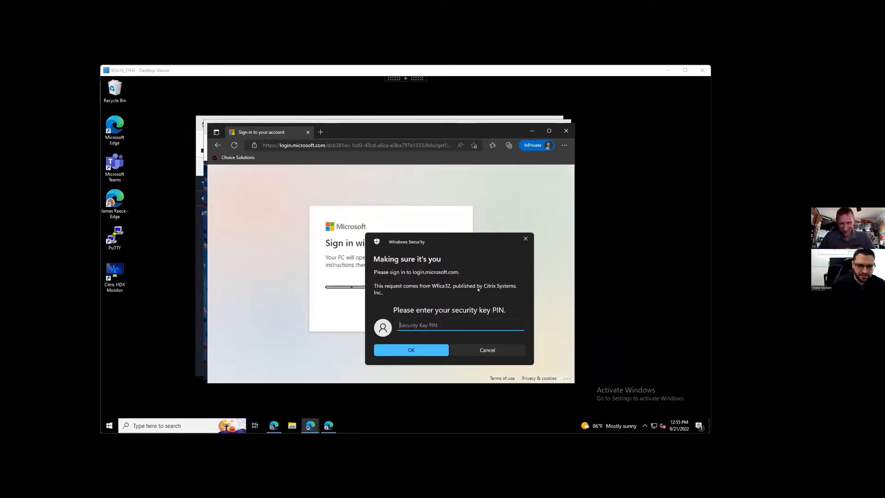
type("••")
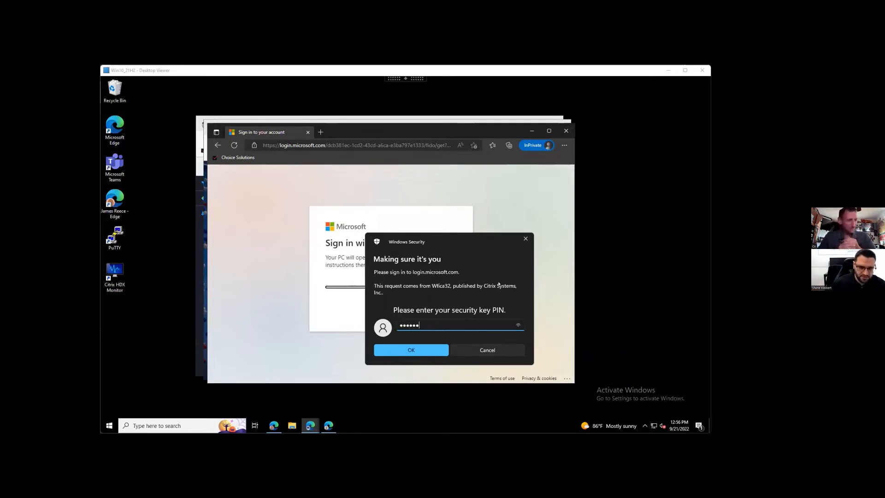
left_click(411, 351)
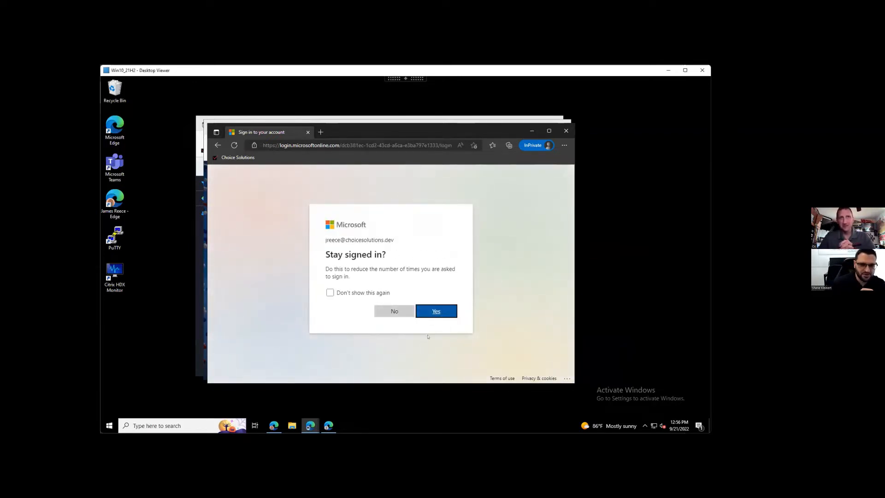
left_click(436, 311)
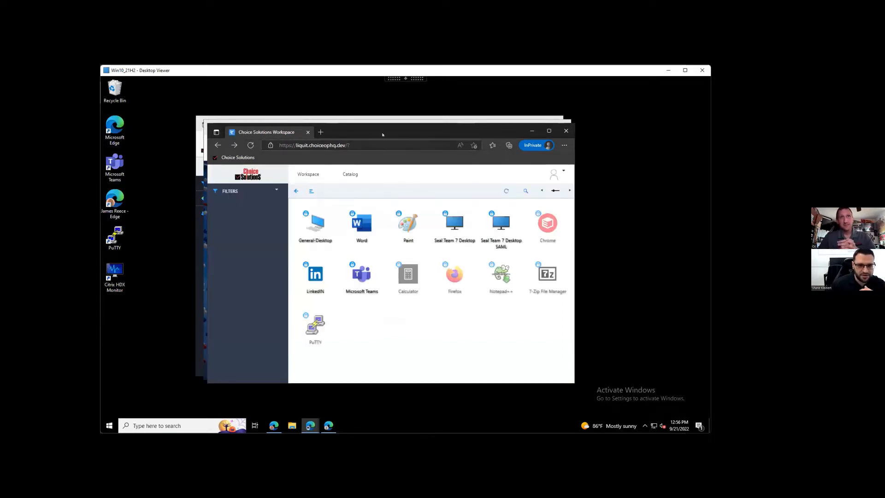
- Maximize the workspace window to show all Choice Solutions app tiles
left_click(549, 130)
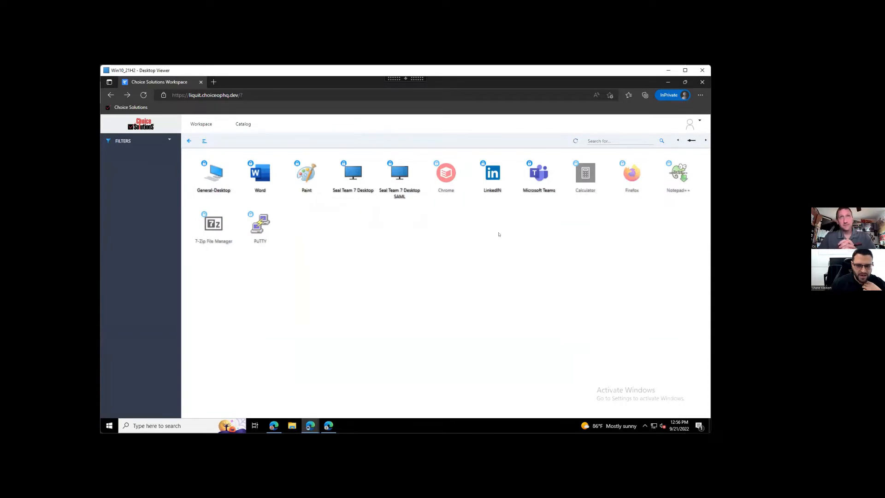
mouse_move(304, 206)
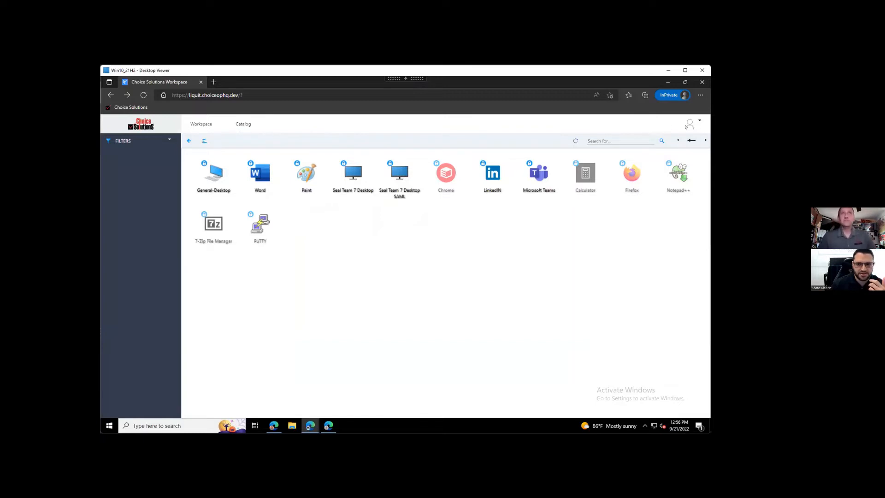
mouse_move(233, 233)
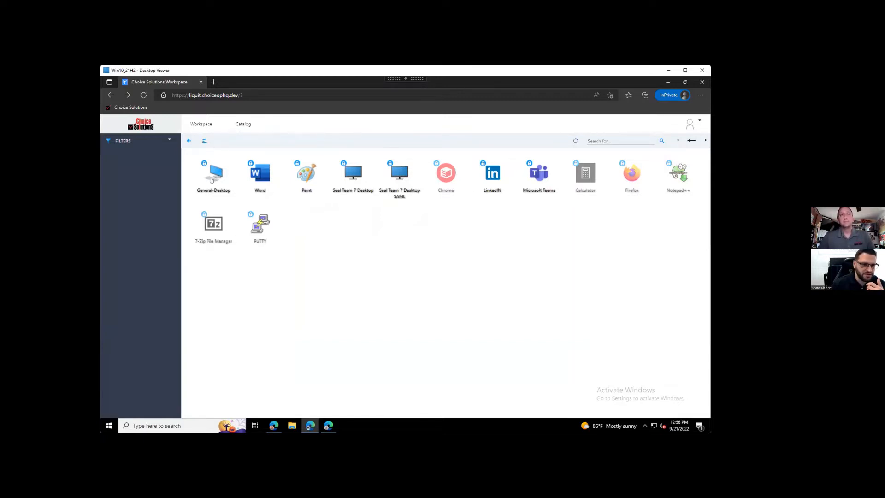
mouse_move(213, 175)
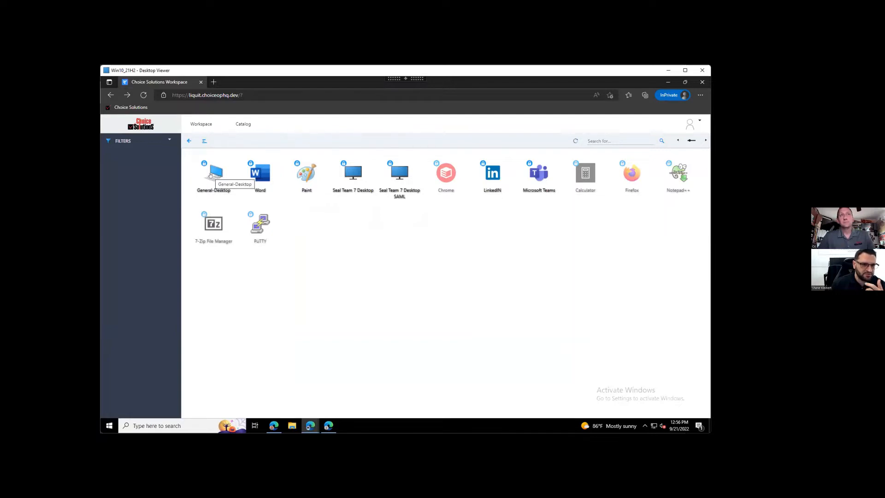
mouse_move(281, 181)
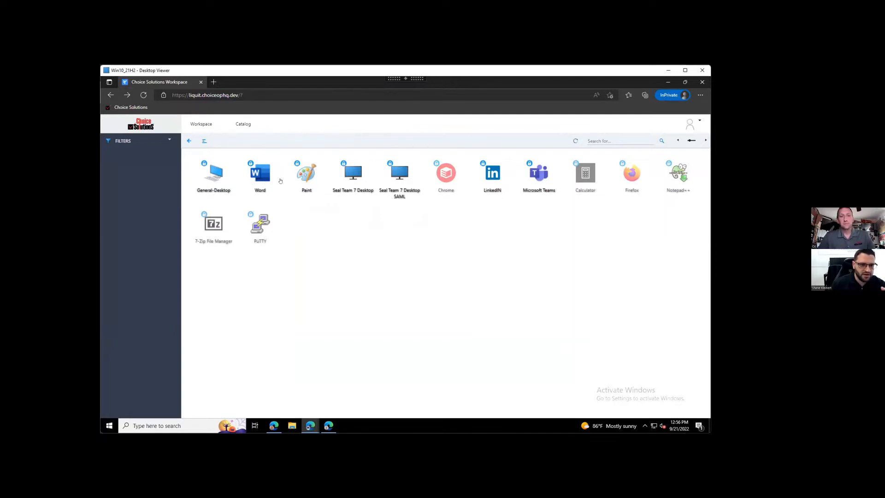
mouse_move(200, 233)
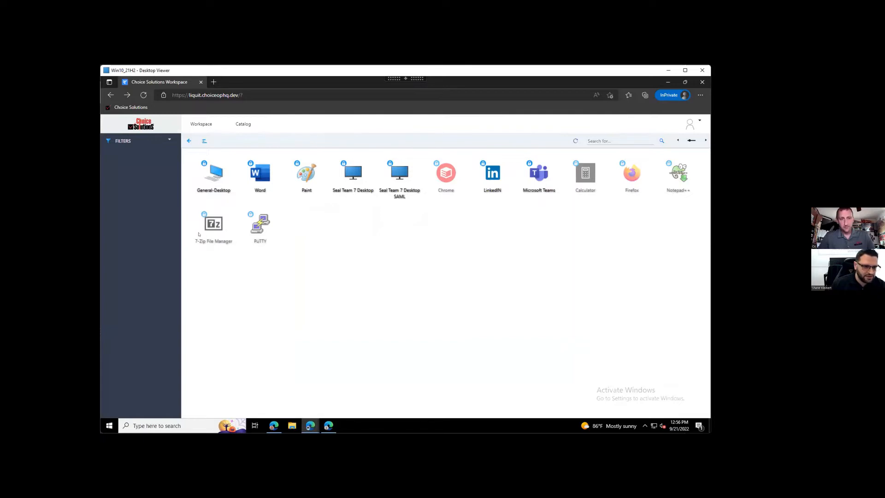
mouse_move(387, 195)
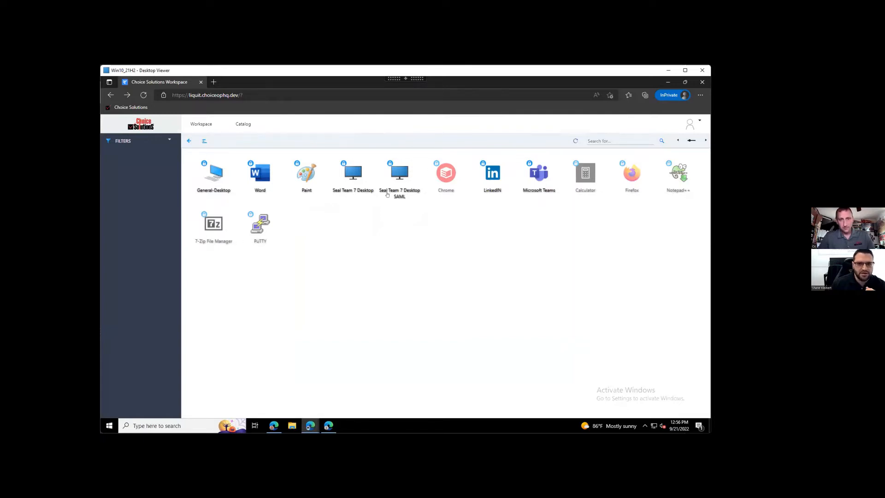
mouse_move(399, 173)
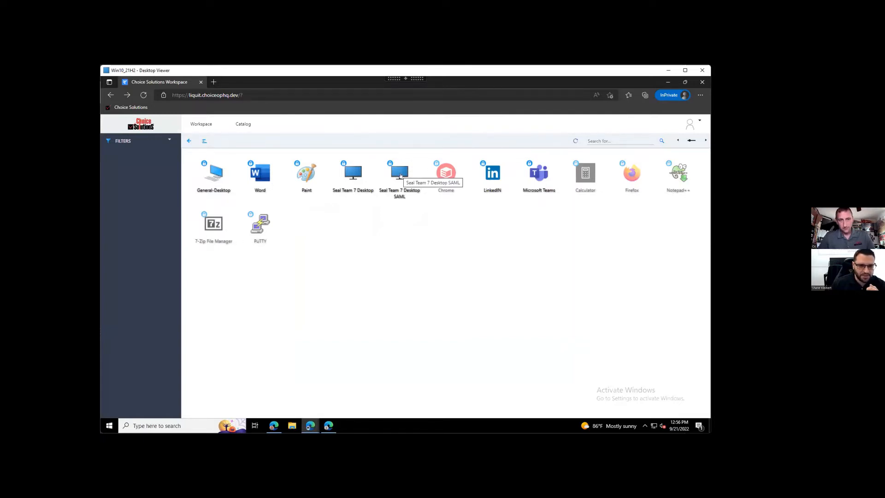
mouse_move(235, 124)
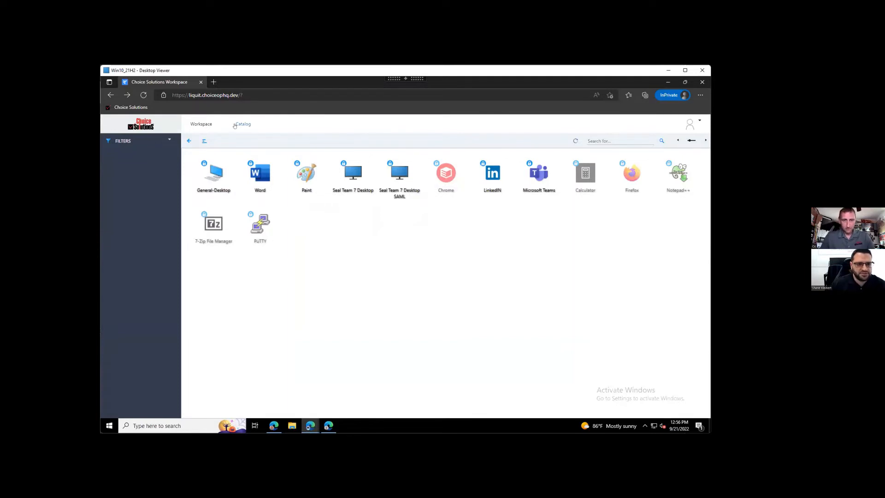
- From the Catalog page, submit a request for the AVD Power Point app
left_click(242, 123)
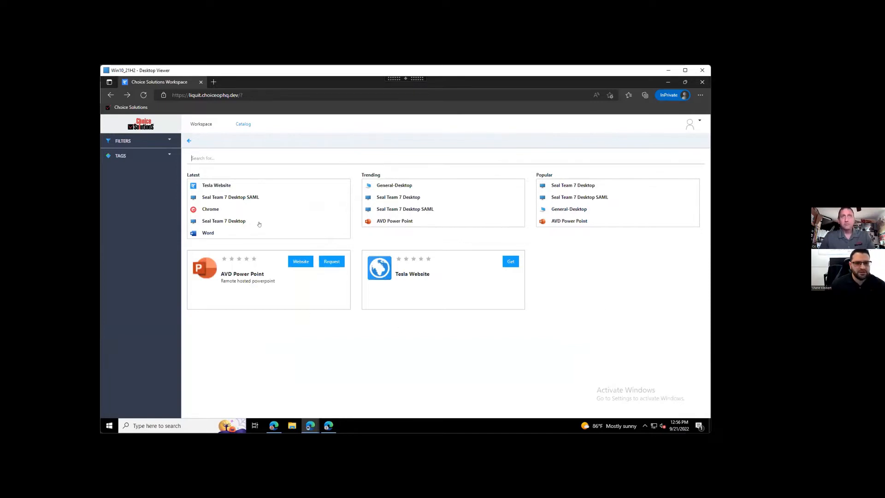
mouse_move(443, 270)
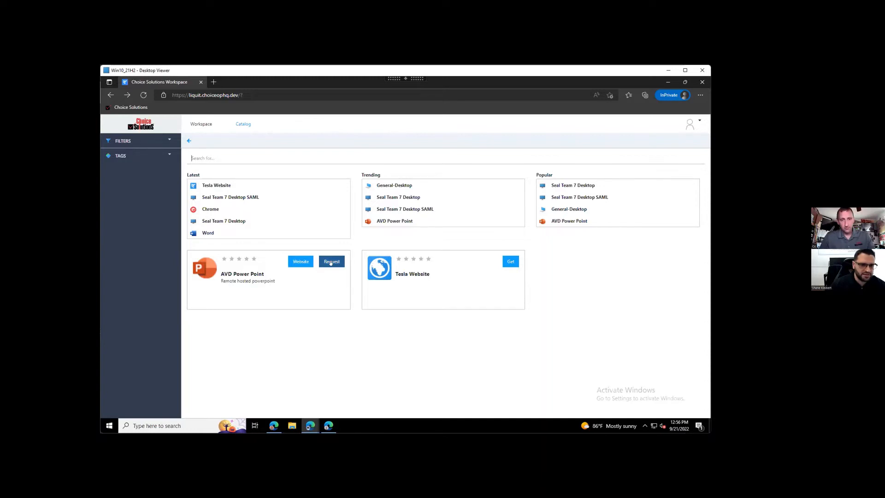
left_click(331, 261)
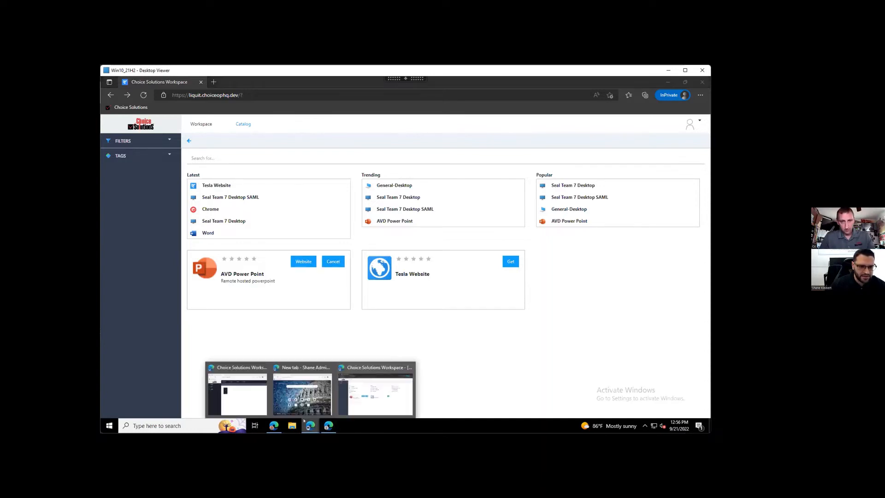
- Switch to the administrator window and list the access requests under Catalog > Approvals
left_click(376, 396)
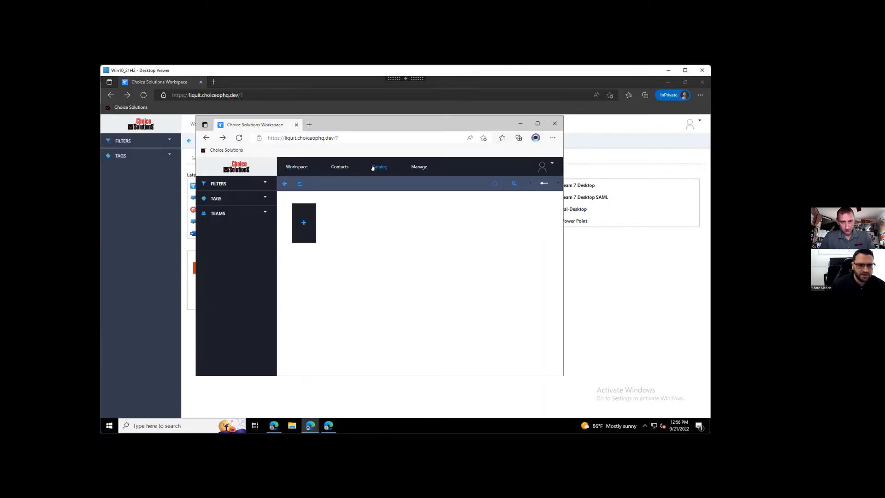
left_click(379, 167)
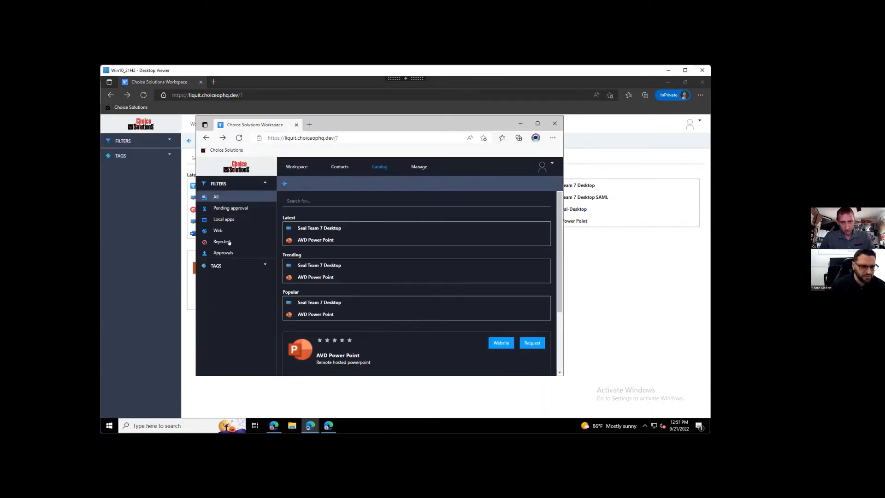
left_click(223, 220)
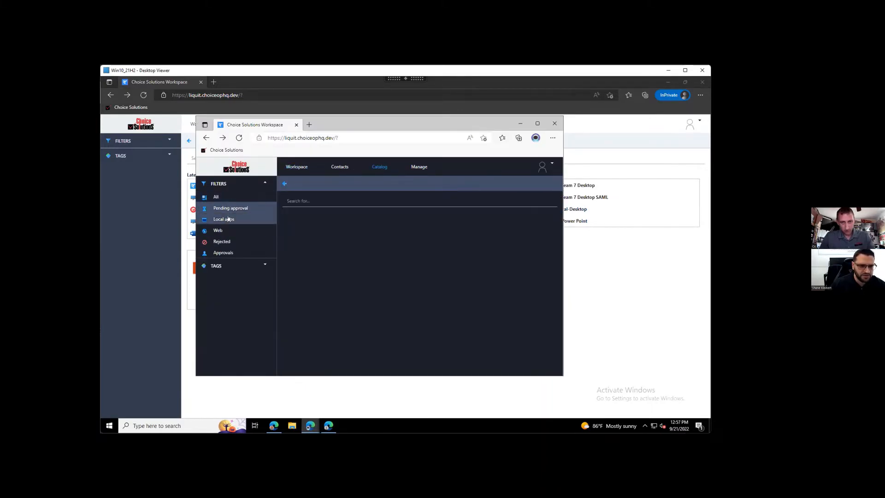
left_click(224, 253)
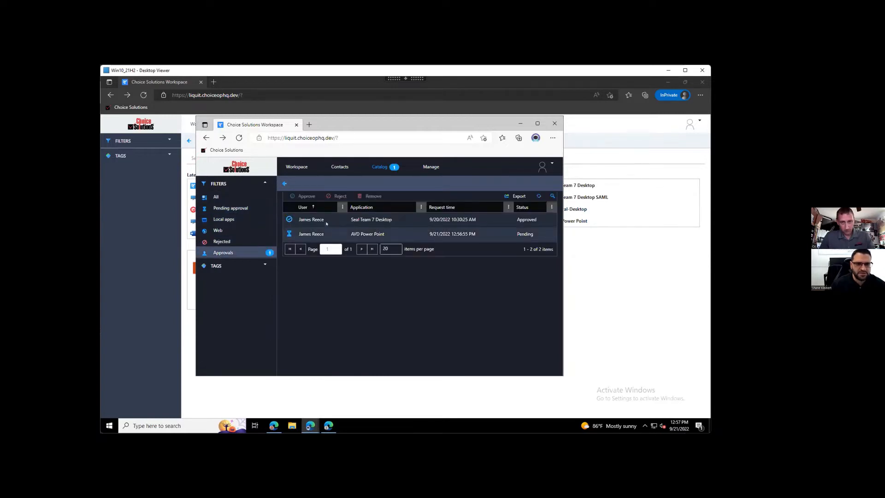
- Select the pending AVD Power Point request, approve it and confirm
left_click(368, 234)
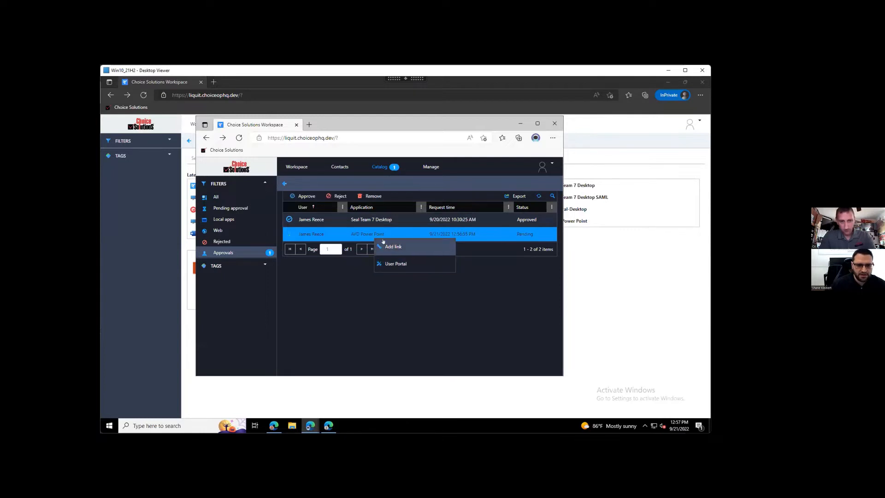
left_click(306, 196)
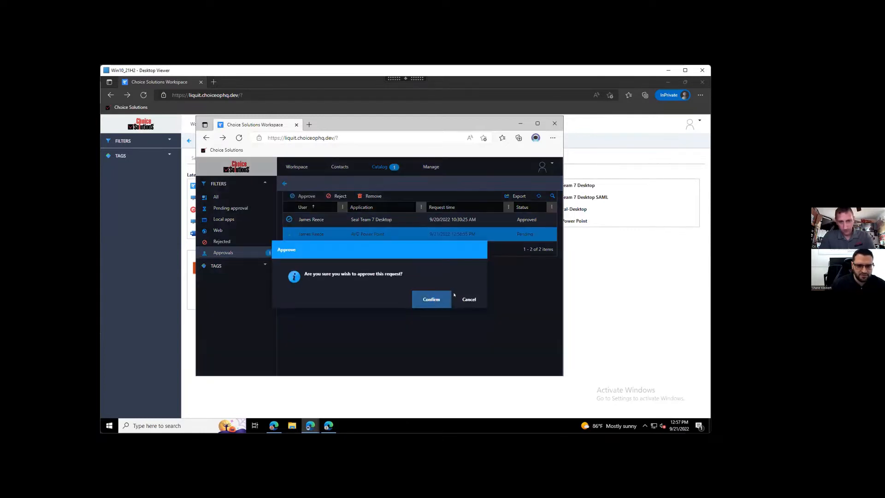
left_click(431, 299)
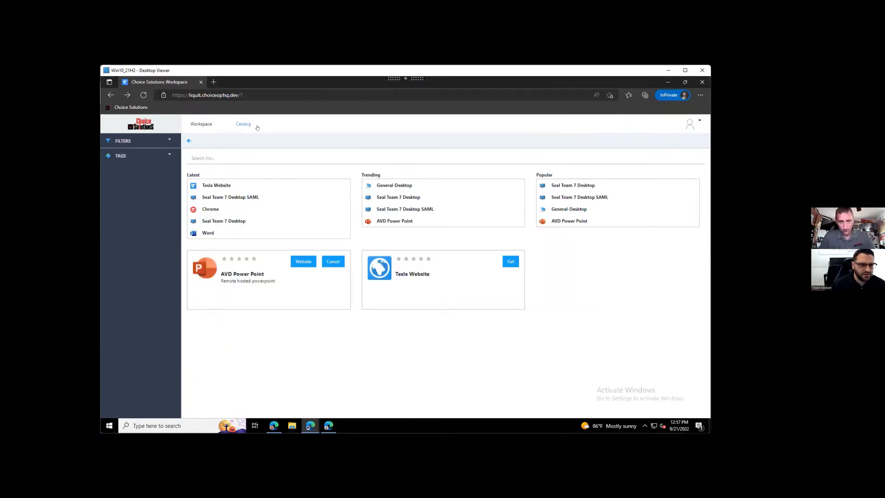
- Return to the user's Workspace tab where AVD Power Point now appears
left_click(332, 261)
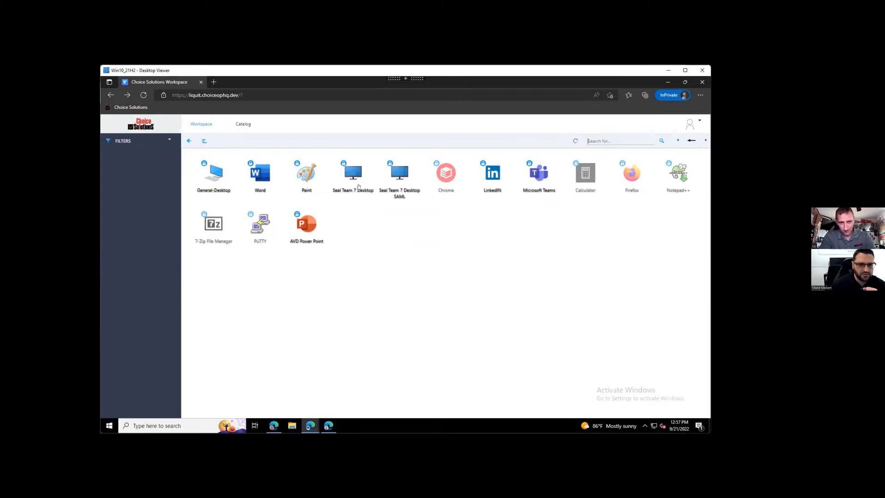
mouse_move(400, 174)
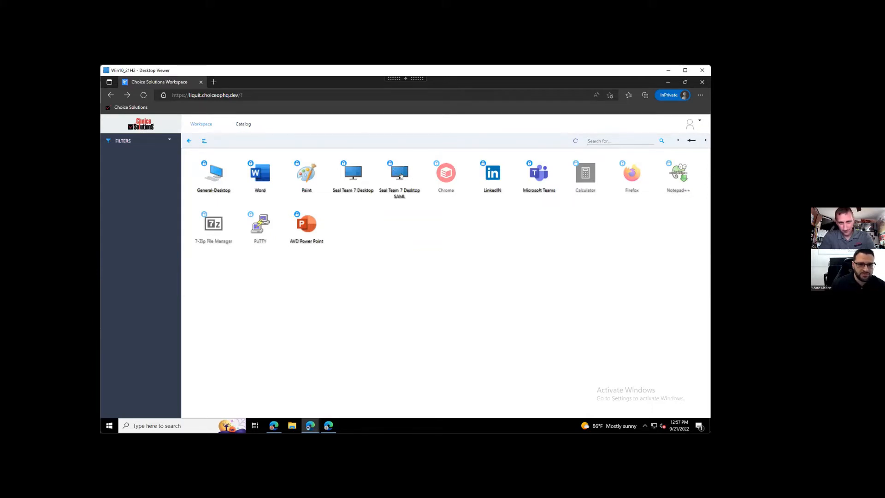
- Launch Seal Team 7 Desktop, choosing Detect then Already installed for the Citrix client
left_click(399, 172)
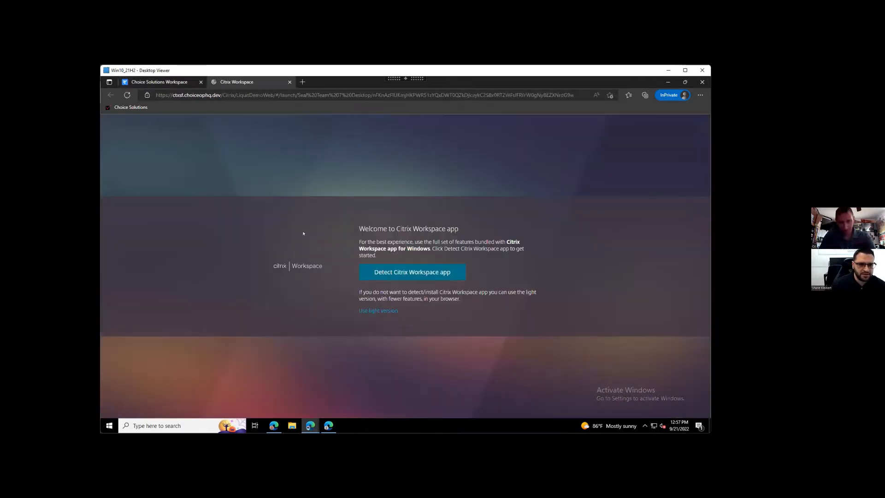
left_click(412, 272)
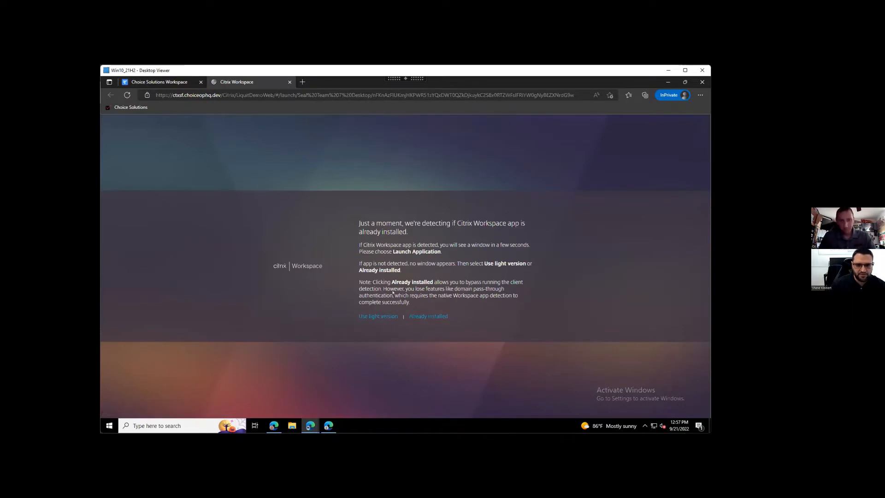
left_click(428, 315)
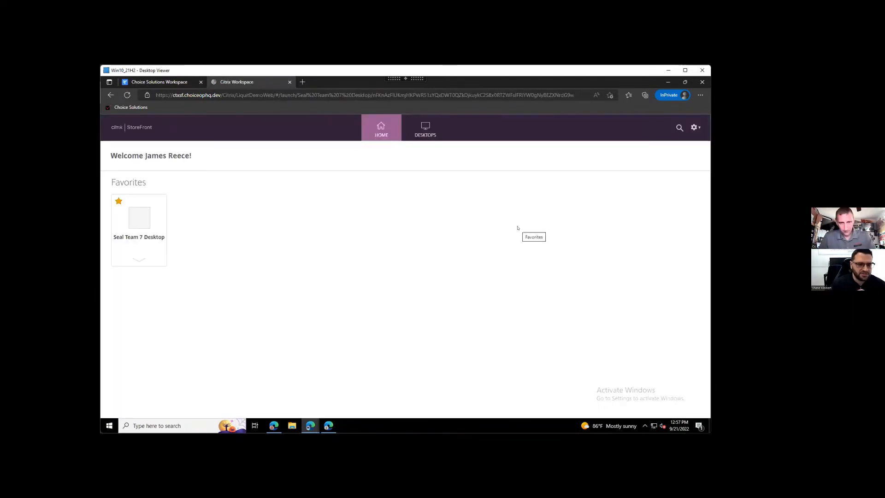
- Start the desktop from its tile via the downloaded launch file, then minimize the Desktop Viewer
left_click(139, 217)
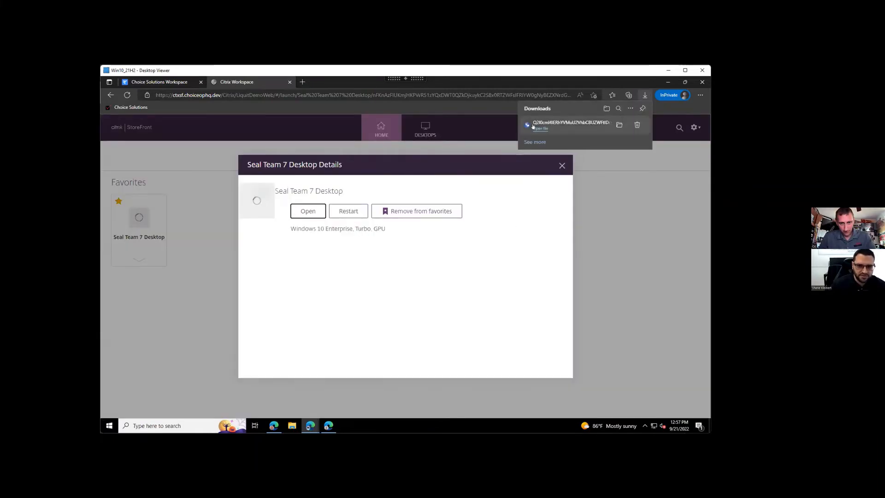
left_click(308, 211)
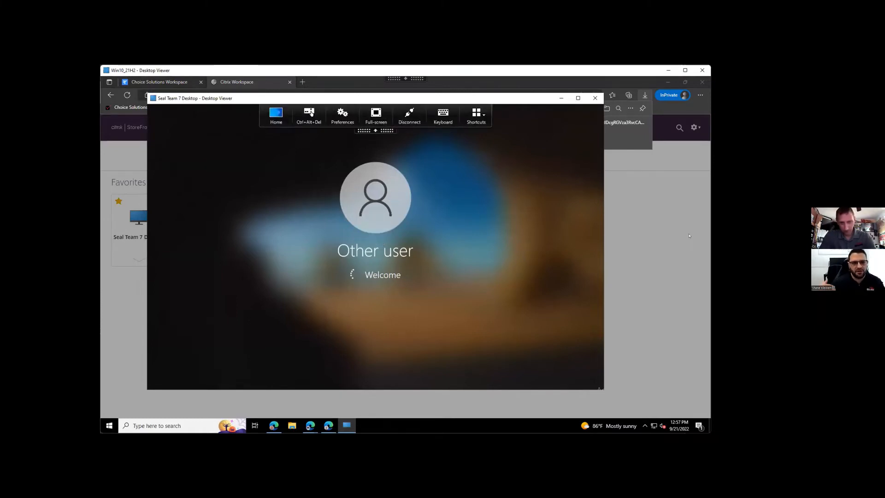
left_click(376, 130)
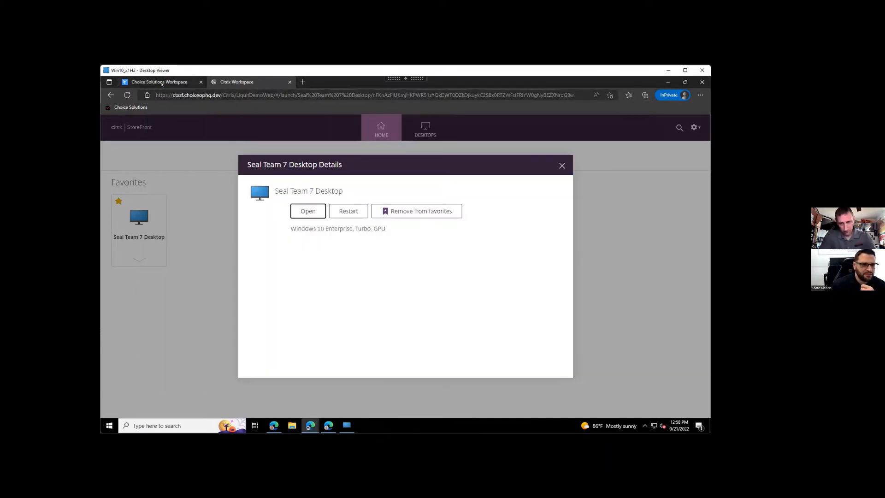
- Launch General-Desktop, submit the password in the credentials dialog and return to the workspace tab
left_click(308, 210)
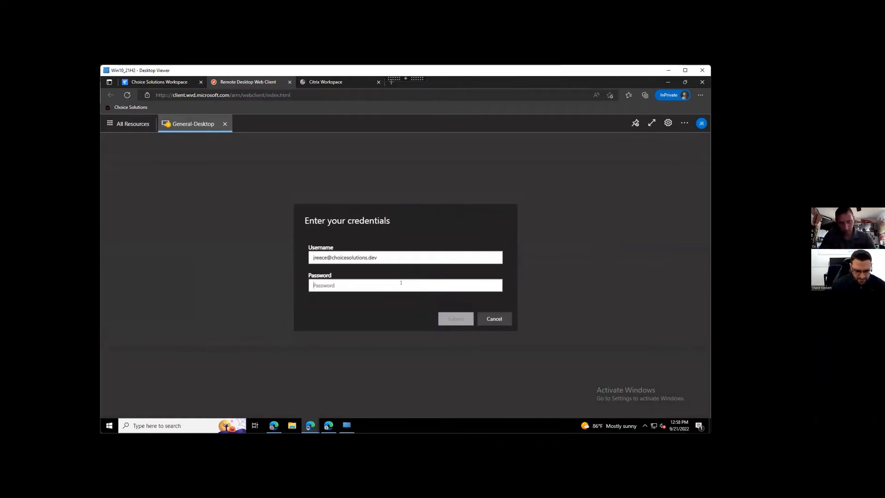
type("password")
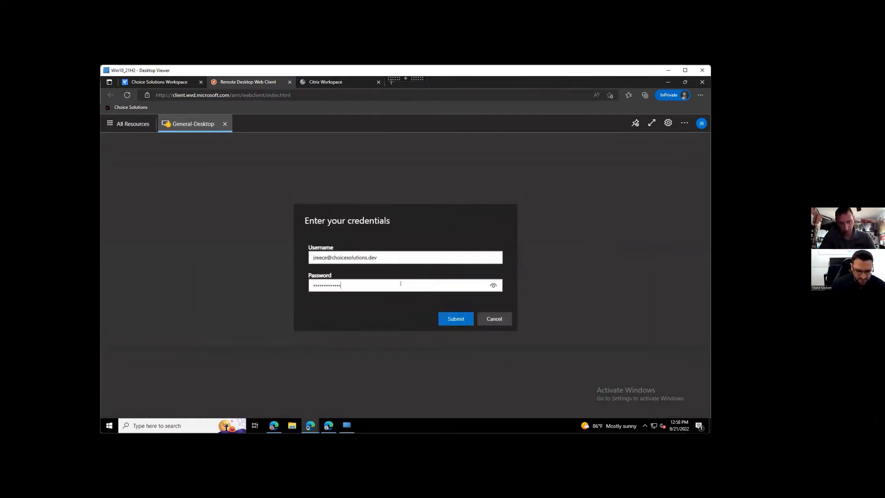
left_click(455, 318)
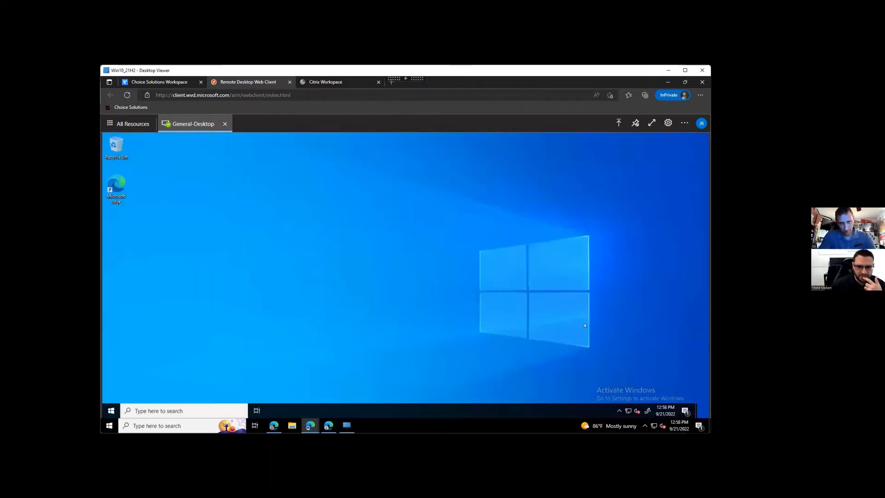
mouse_move(572, 375)
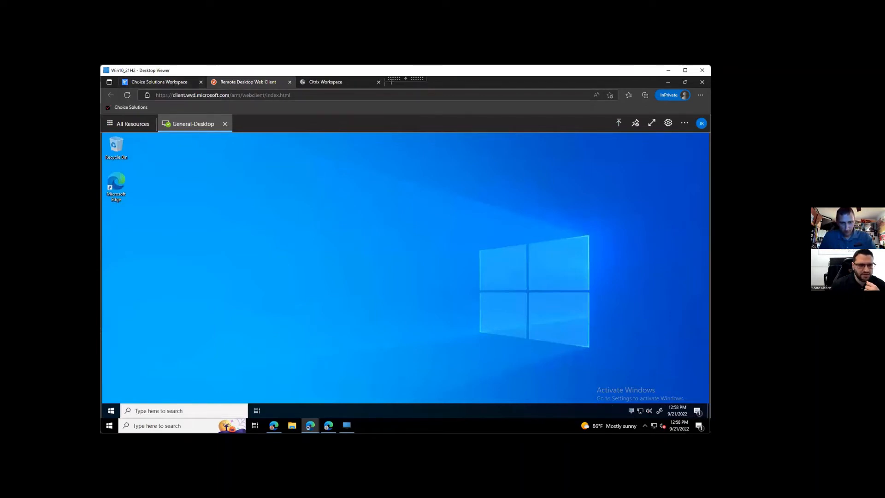
left_click(159, 82)
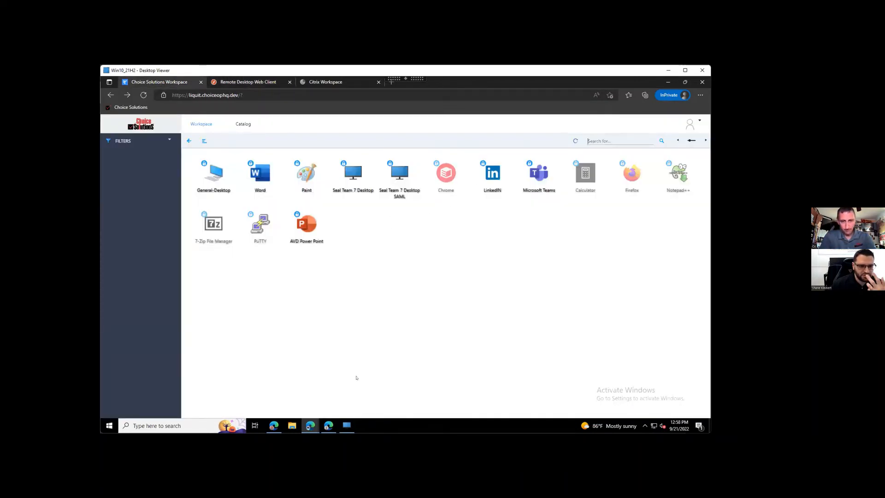
mouse_move(286, 376)
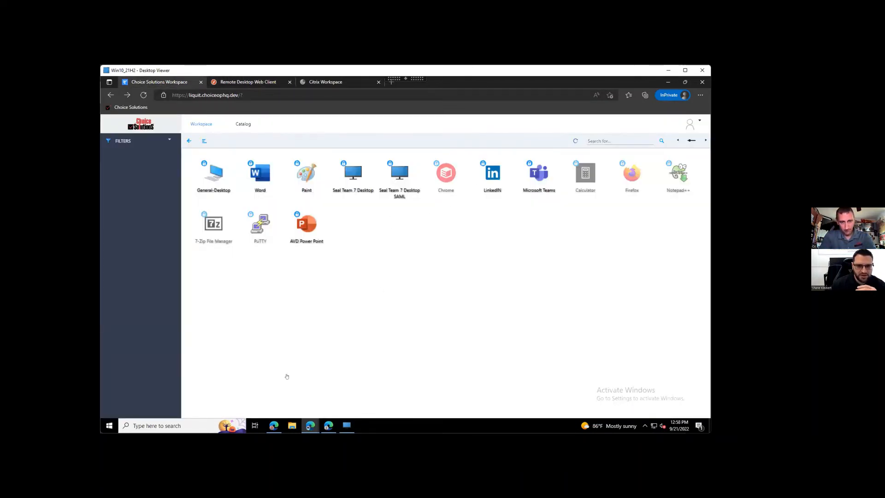
mouse_move(344, 354)
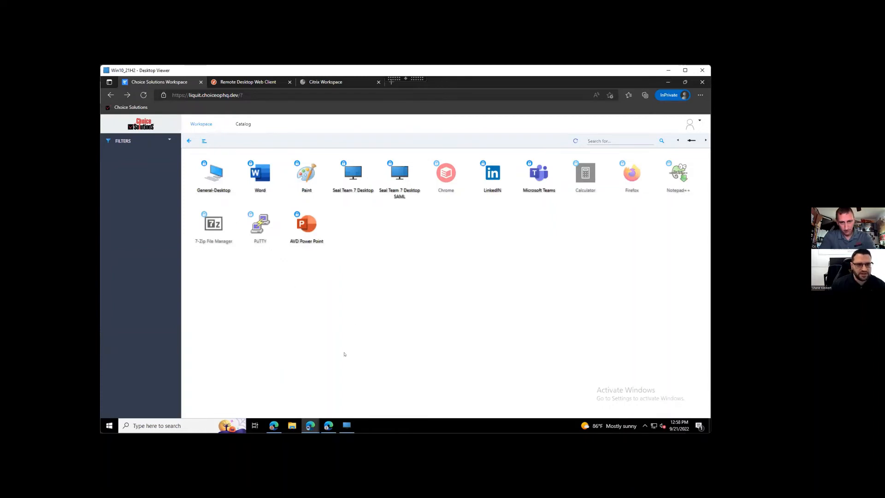
mouse_move(347, 425)
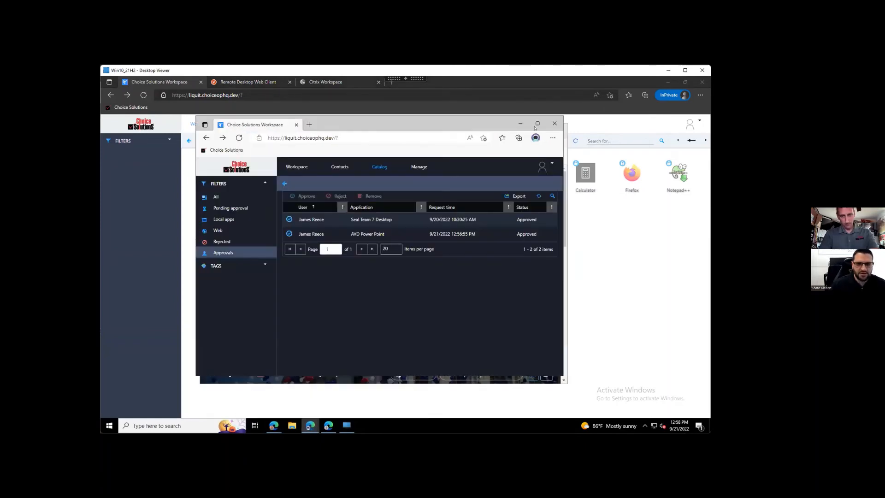
- Maximize the admin window and open the Packages list via a Manage search for 'pack'
left_click(536, 123)
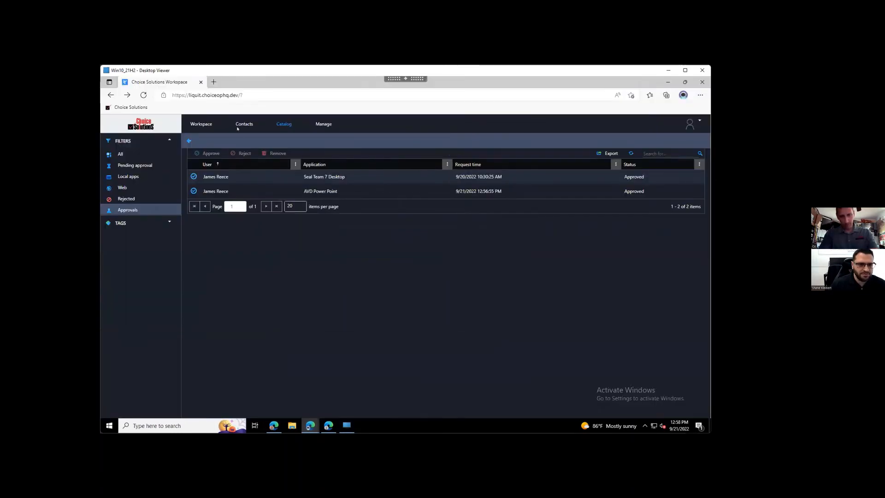
left_click(323, 123)
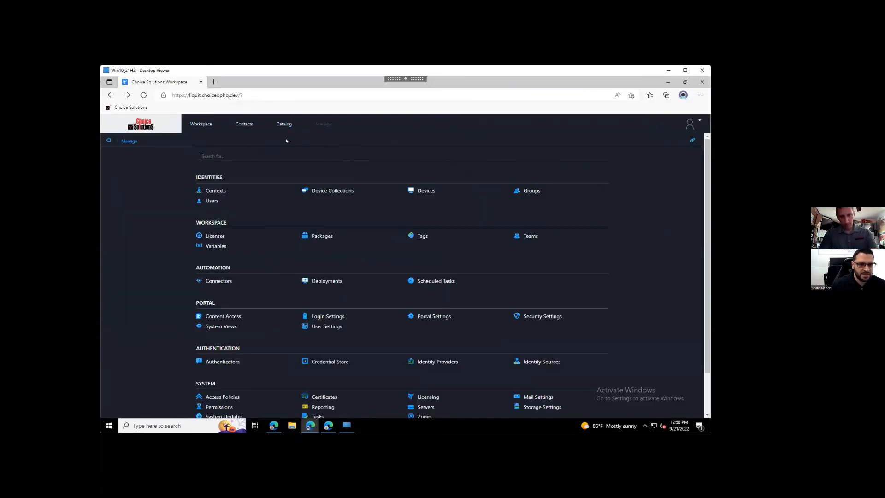
left_click(323, 123)
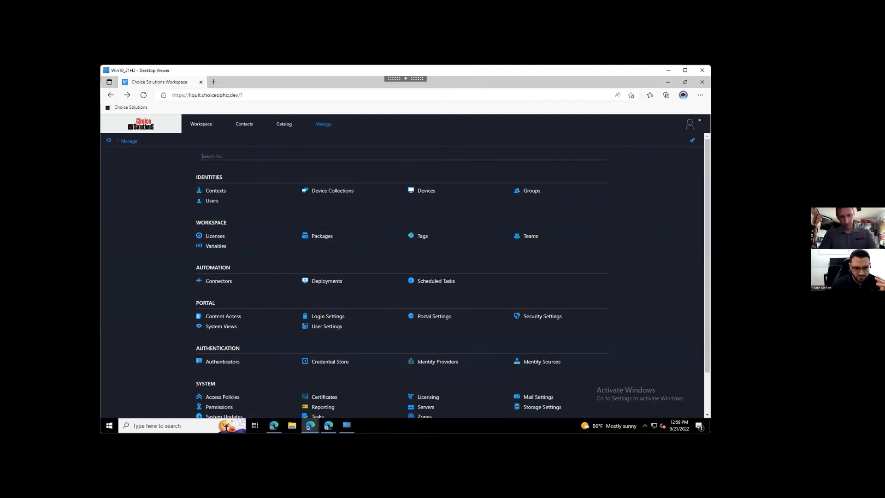
type("pack")
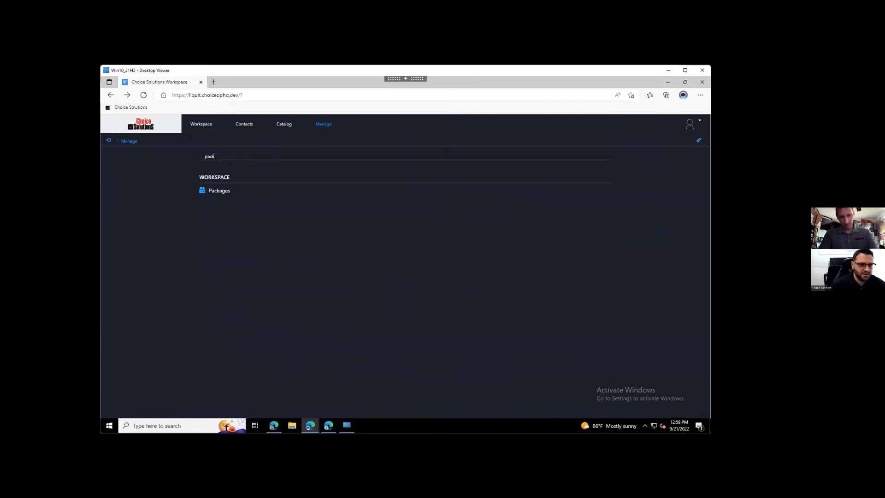
left_click(219, 190)
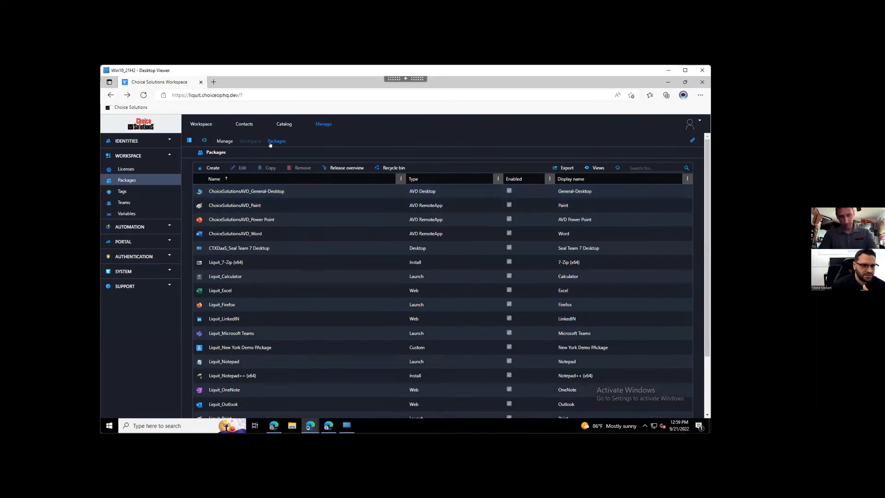
mouse_move(319, 124)
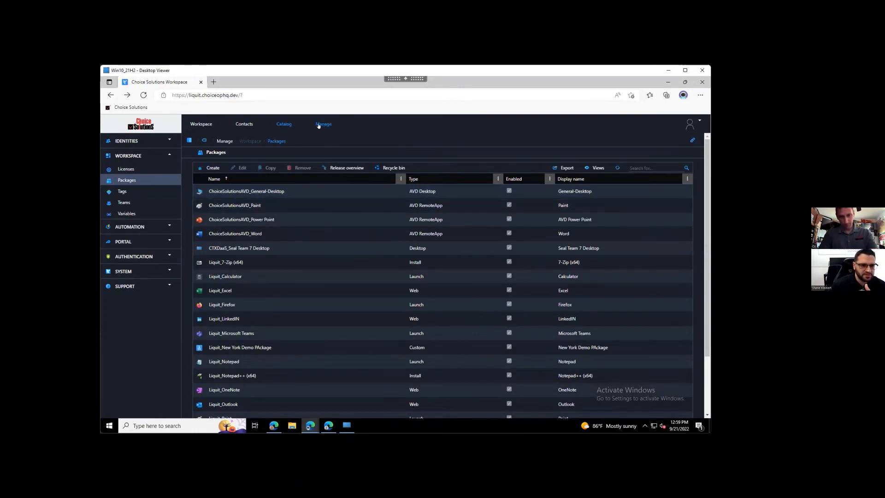
- Back in Manage, search 'connec' to narrow down to the Connectors entry
left_click(324, 124)
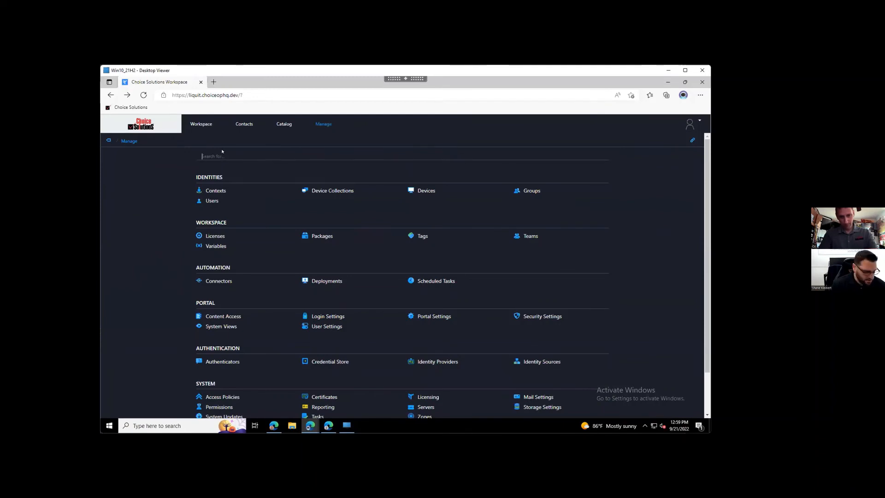
type("connec")
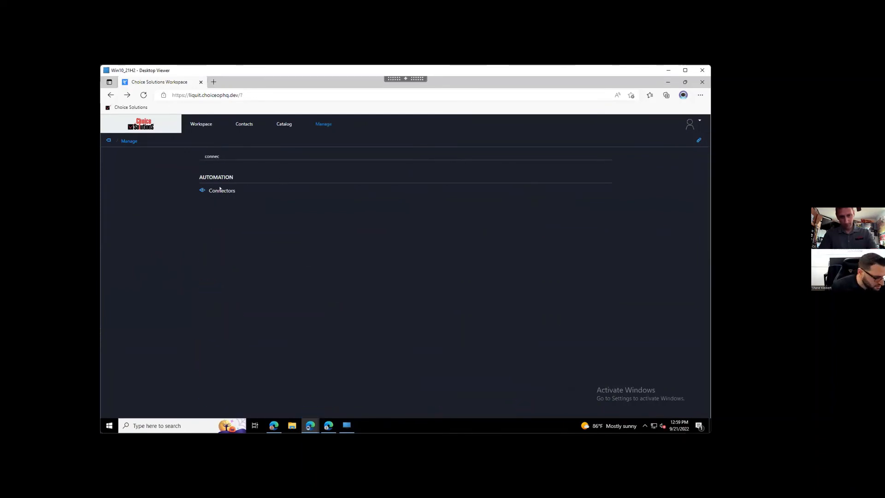
- Review the Connectors list (StoreFront, Azure Virtual Desktop, Liquit), then return to the Packages list
left_click(222, 190)
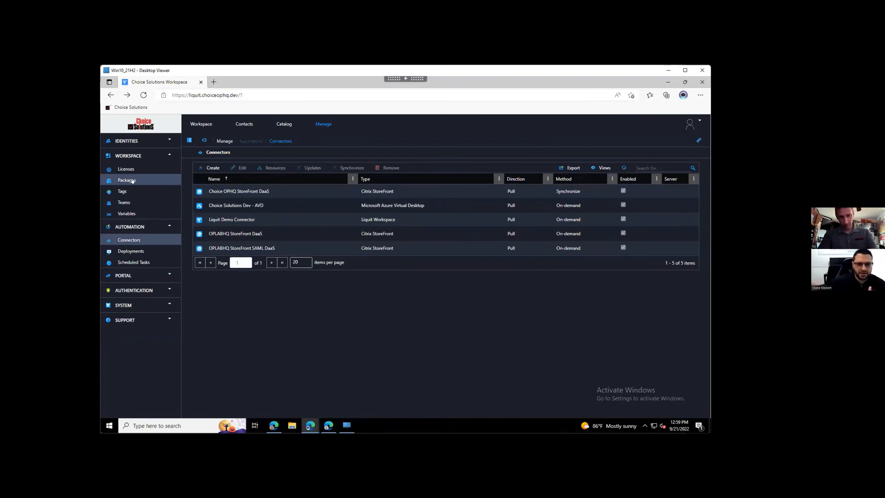
left_click(126, 180)
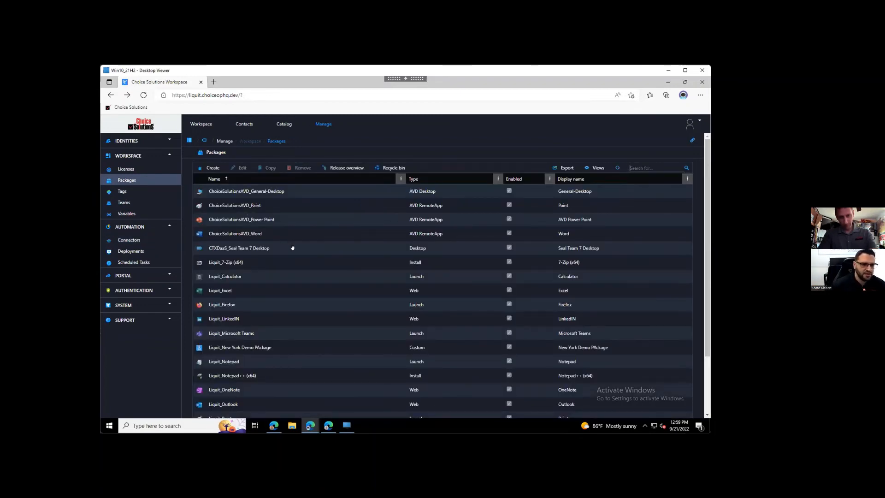
mouse_move(258, 270)
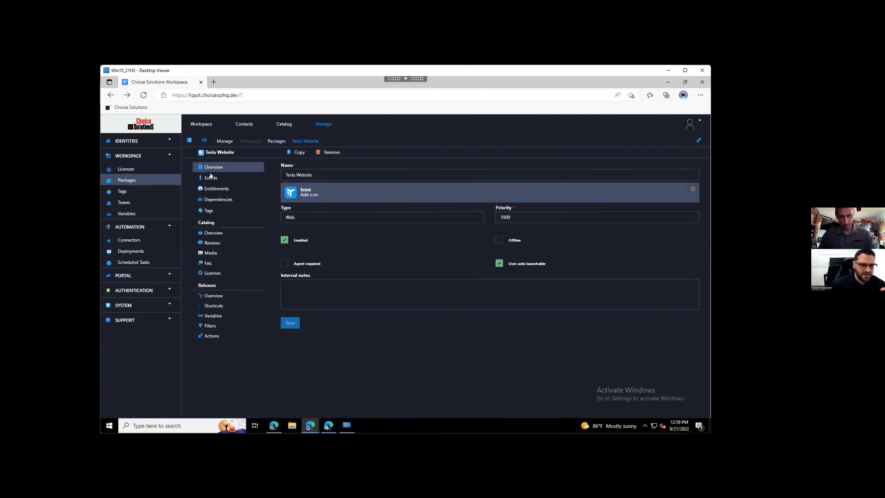
- Inspect the Tesla Website launch action and the Create action type list, then bring up Azure's Microsoft Authenticator settings
left_click(211, 336)
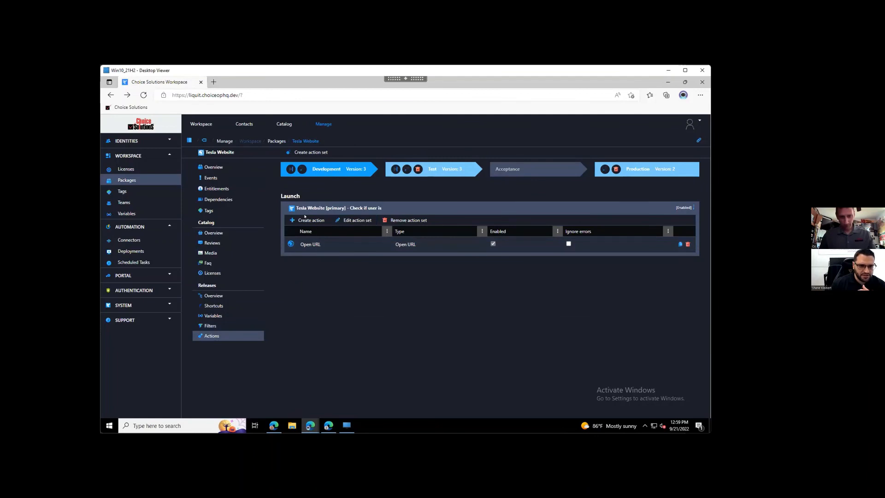
left_click(307, 219)
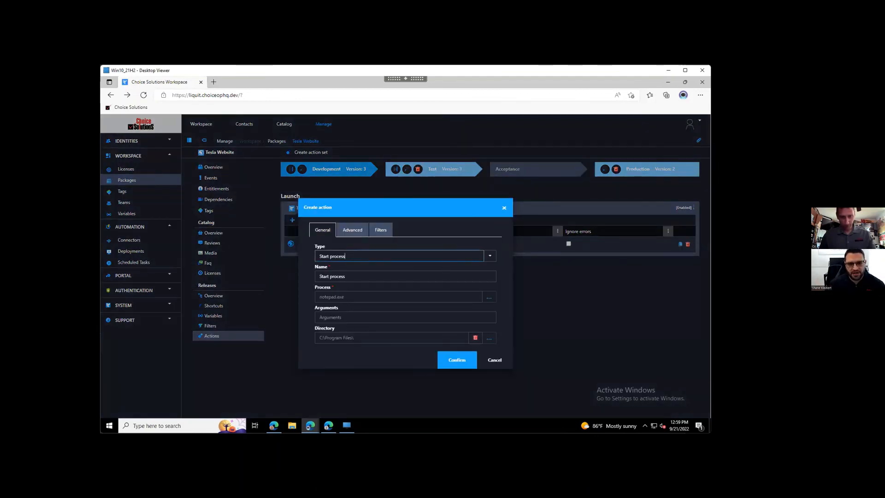
left_click(490, 255)
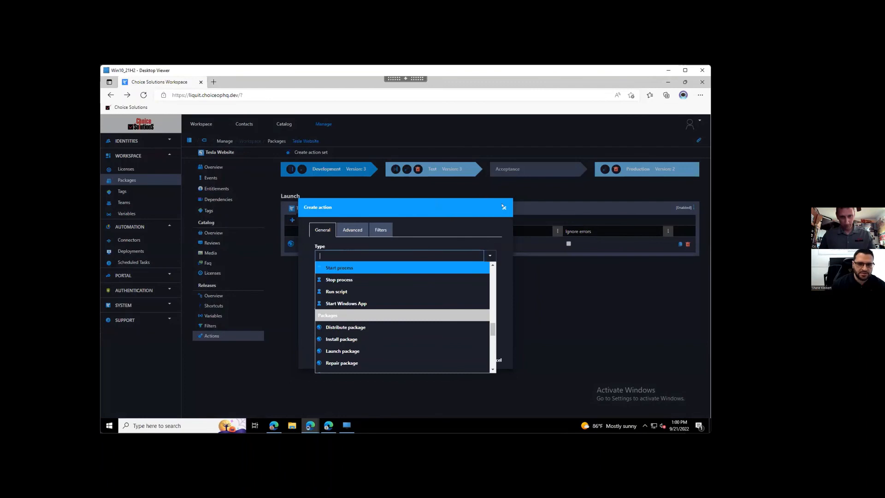
left_click(339, 267)
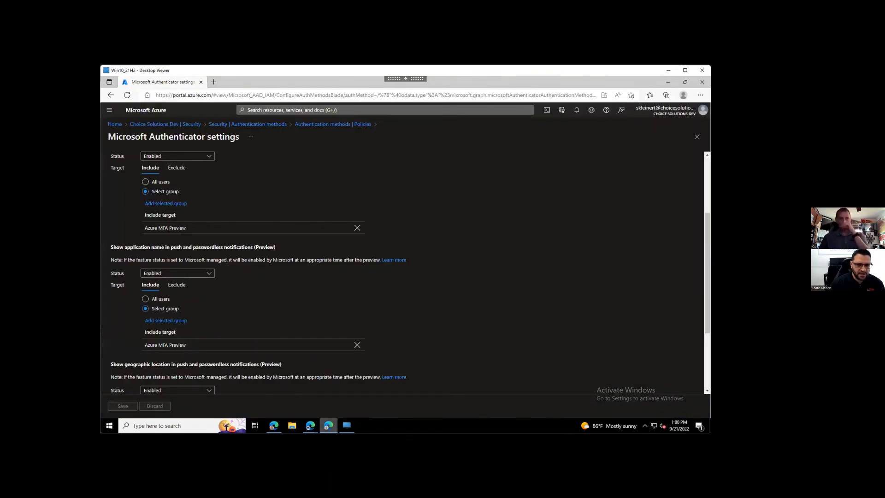
mouse_move(274, 425)
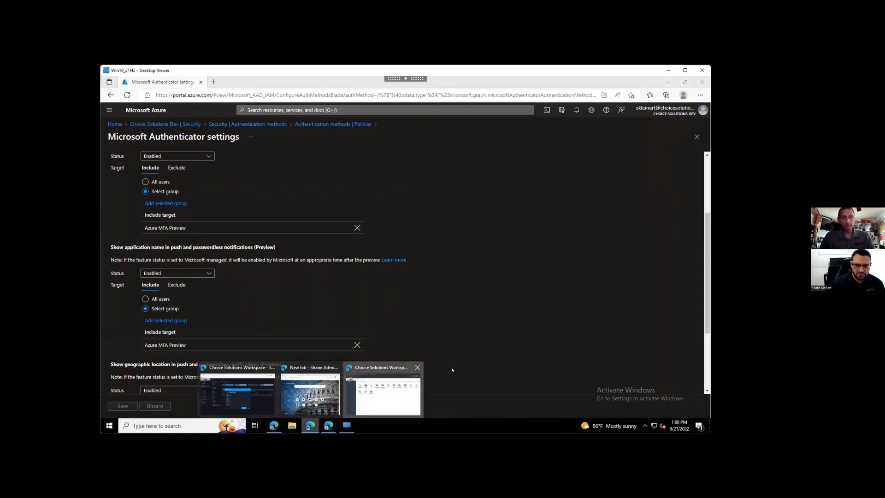
- Show the user's Personalization page with language, background, text colour and theme options
left_click(382, 391)
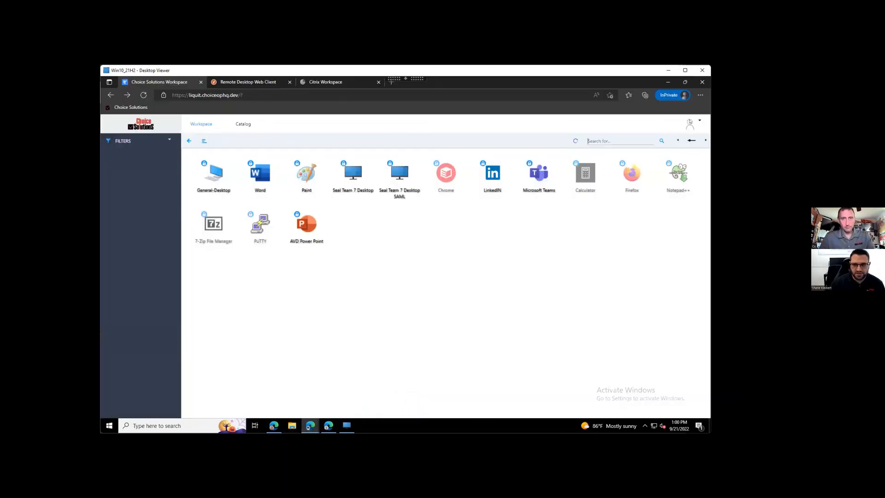
left_click(690, 122)
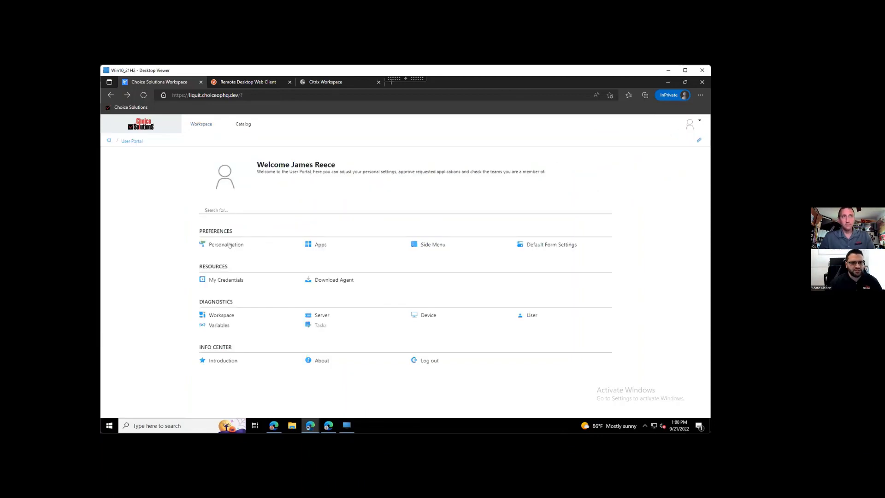
left_click(226, 243)
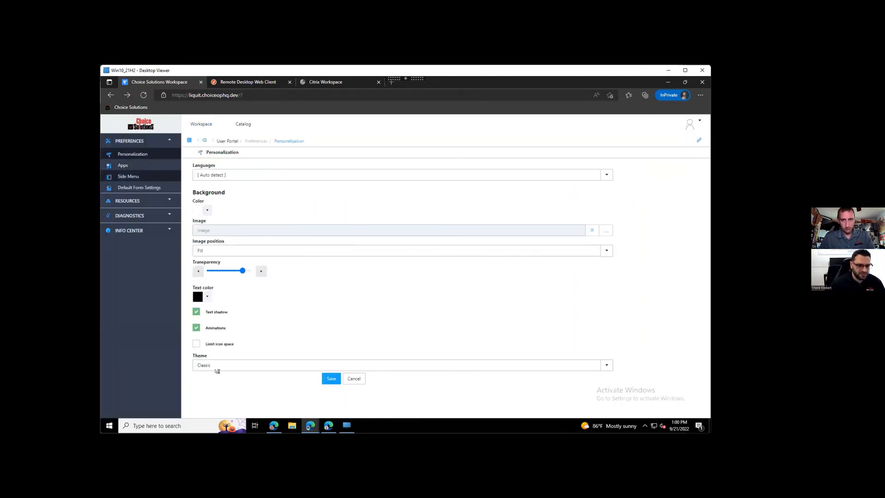